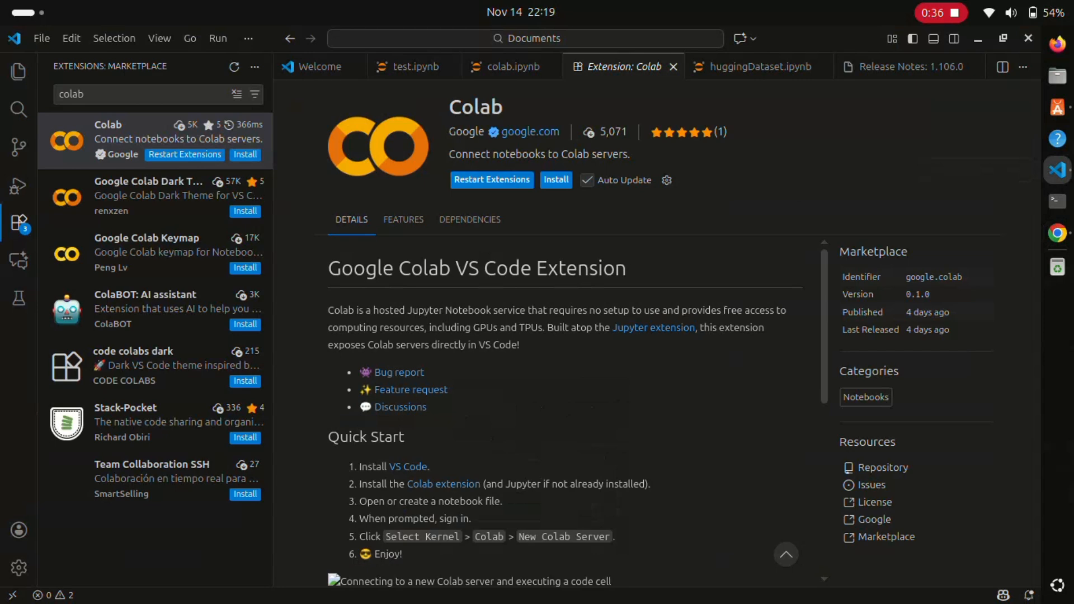
Install the Google Colab extension and return to the colab.ipynb notebook.
{"action": "left_click", "coordinate": [556, 179]}
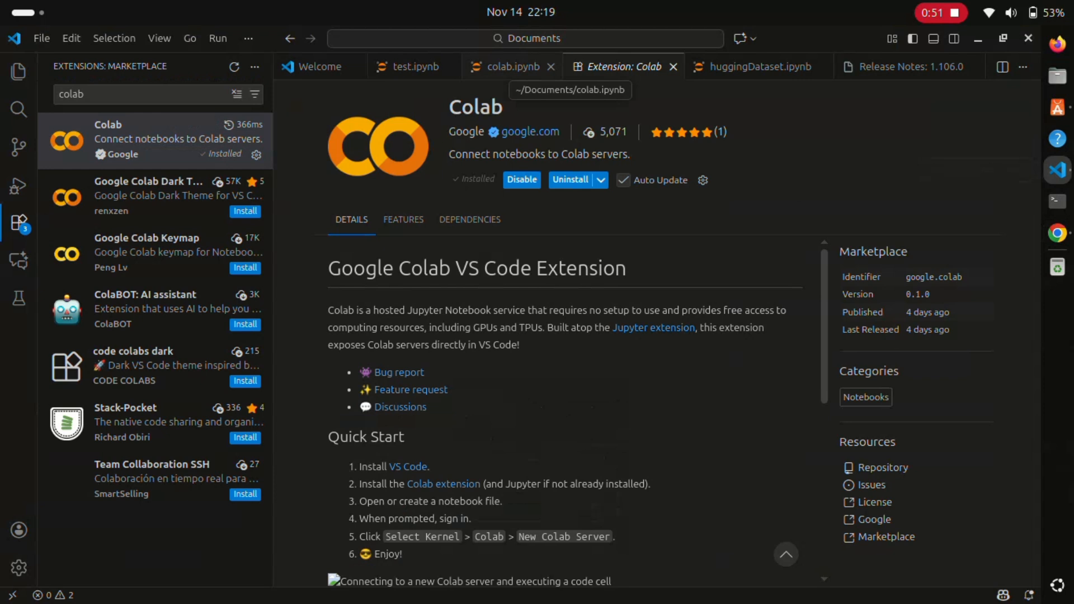
{"action": "left_click", "coordinate": [508, 66]}
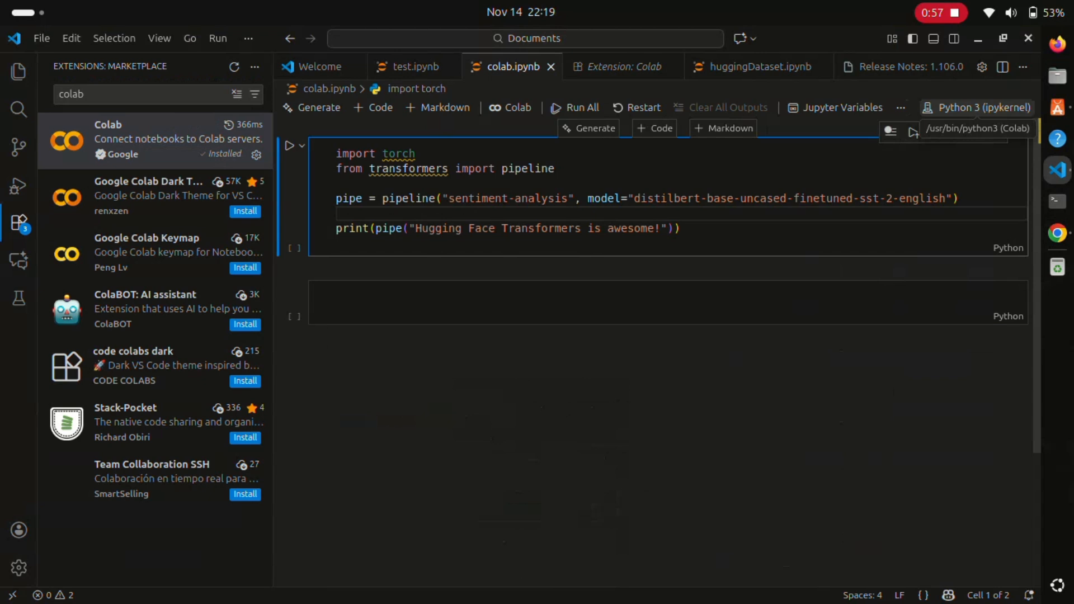
From the kernel picker, choose Colab as another kernel source to list Jupyter servers.
{"action": "left_click", "coordinate": [981, 107]}
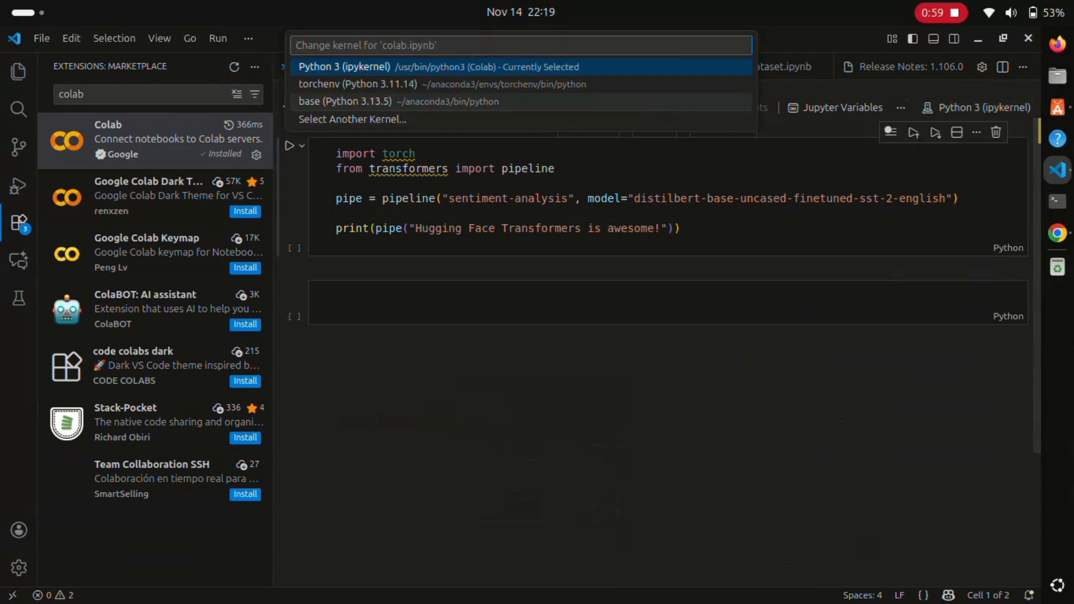
{"action": "left_click", "coordinate": [352, 119]}
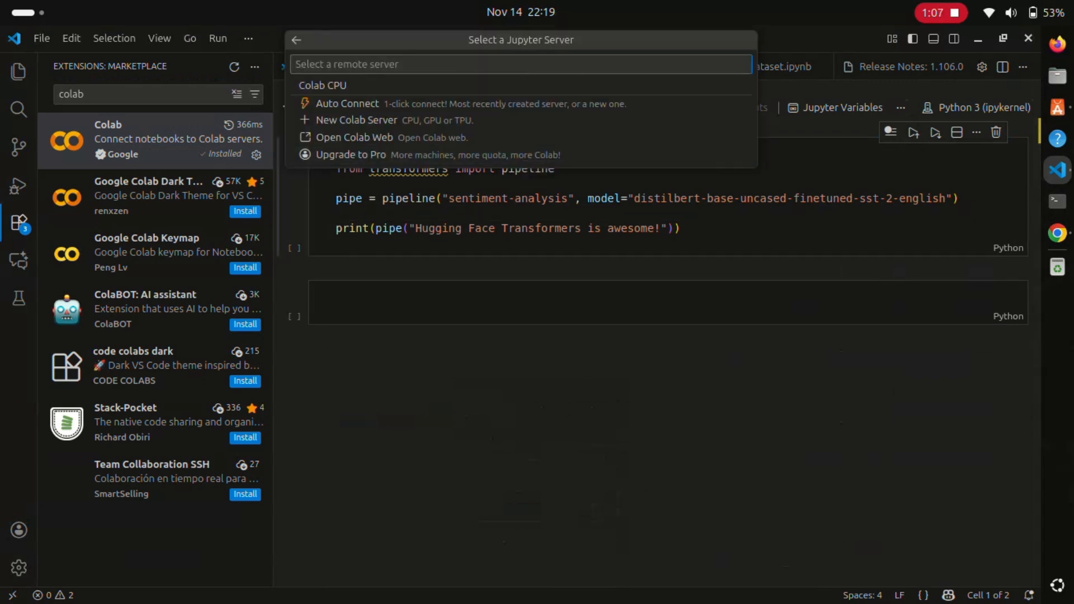
{"action": "mouse_move", "coordinate": [356, 120]}
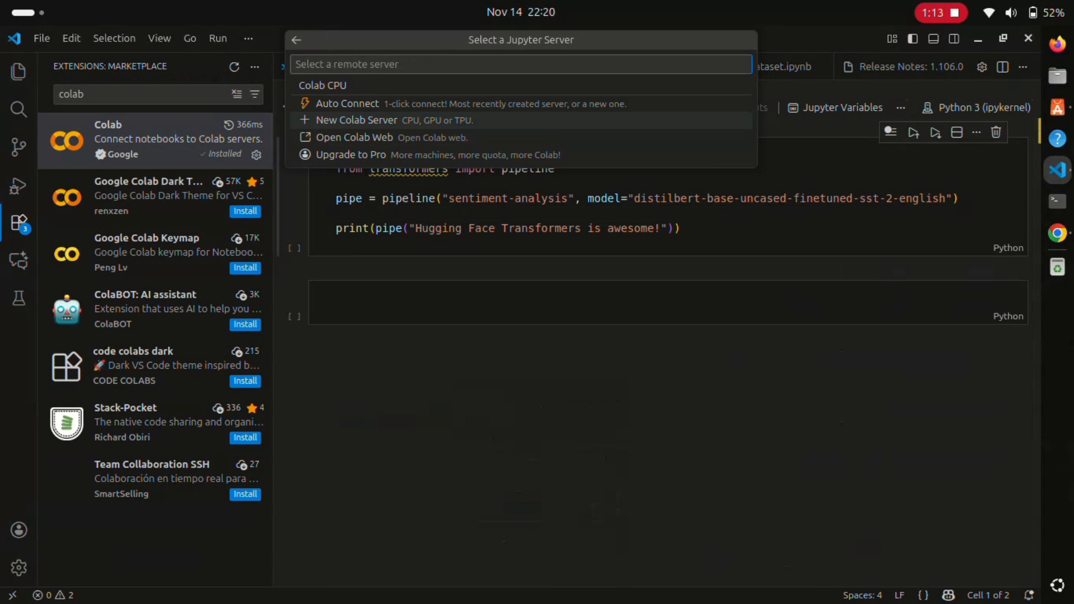
{"action": "mouse_move", "coordinate": [392, 136]}
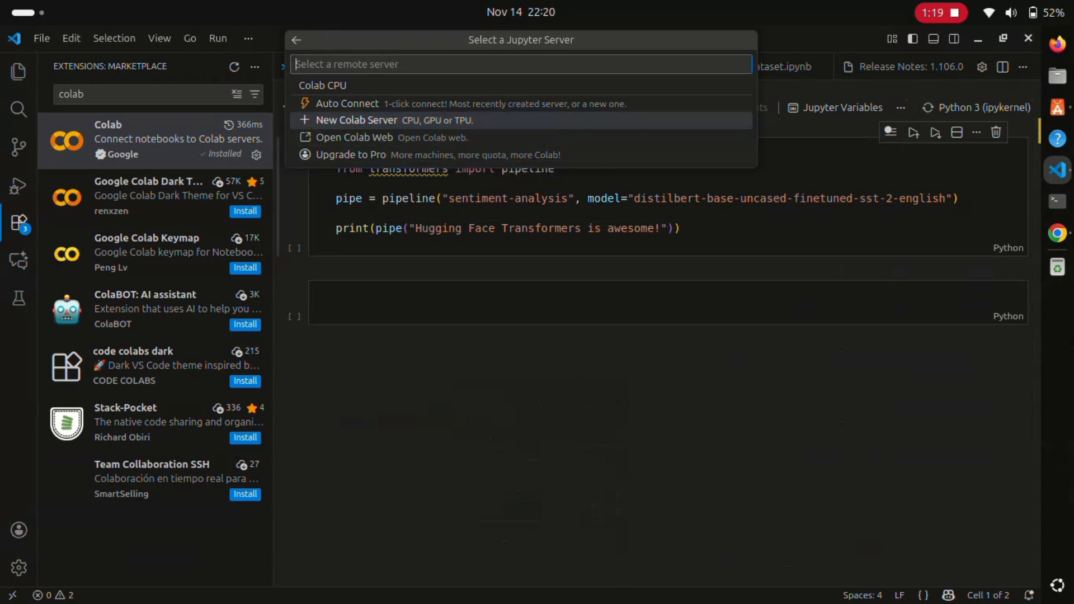
Choose New Colab Server from the Jupyter server list.
{"action": "left_click", "coordinate": [360, 120]}
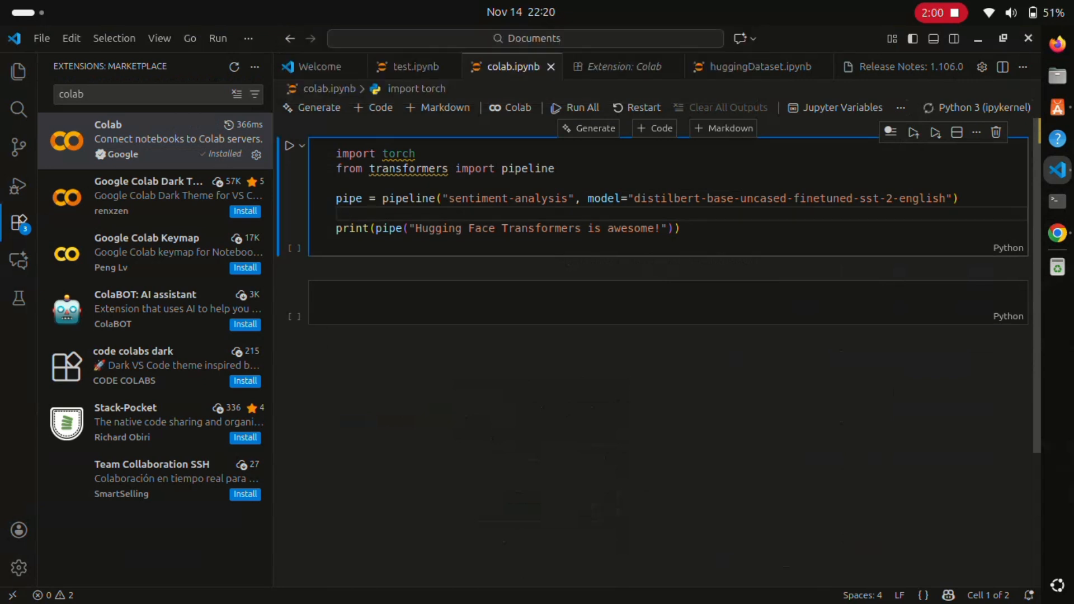
Run the sentiment cell for a POSITIVE label, then bring up the Colab GPU T4 kernel list.
{"action": "left_click", "coordinate": [291, 145]}
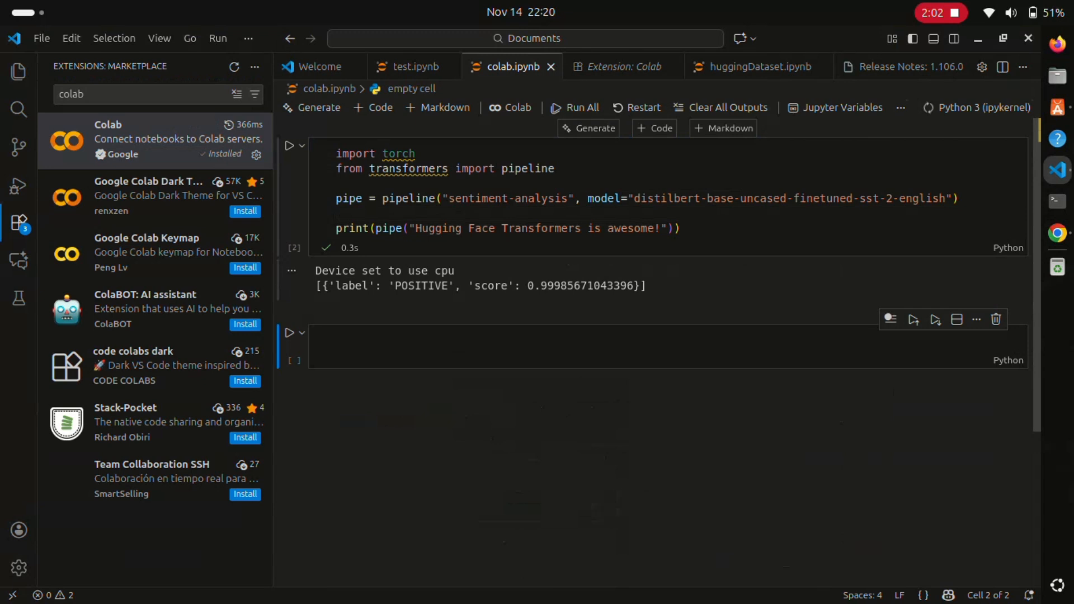
{"action": "left_click", "coordinate": [974, 107]}
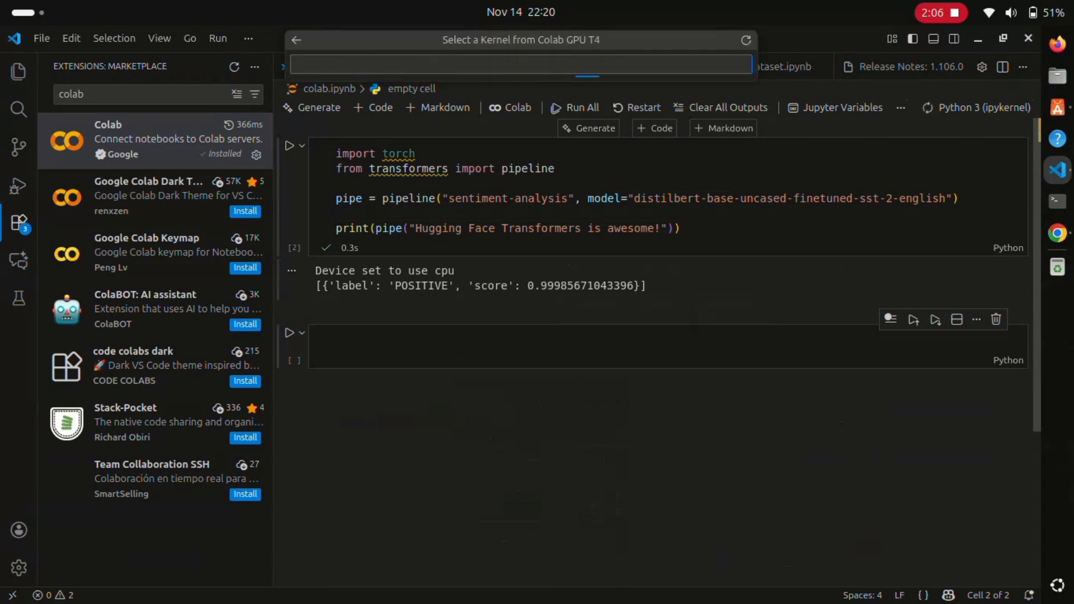
{"action": "left_click", "coordinate": [519, 64]}
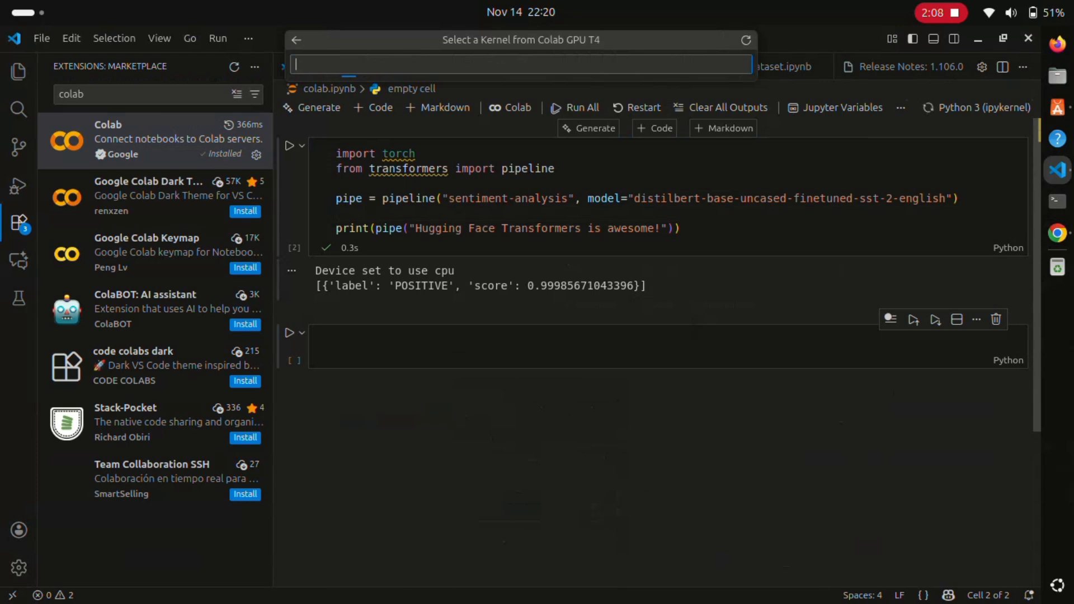